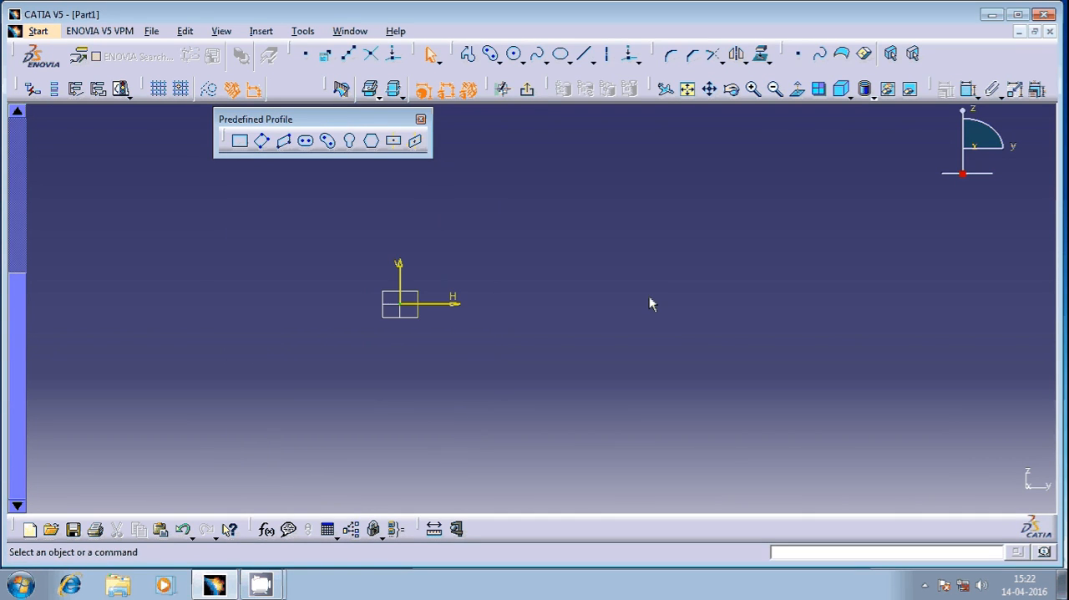
{"action": "mouse_move", "coordinate": [593, 276]}
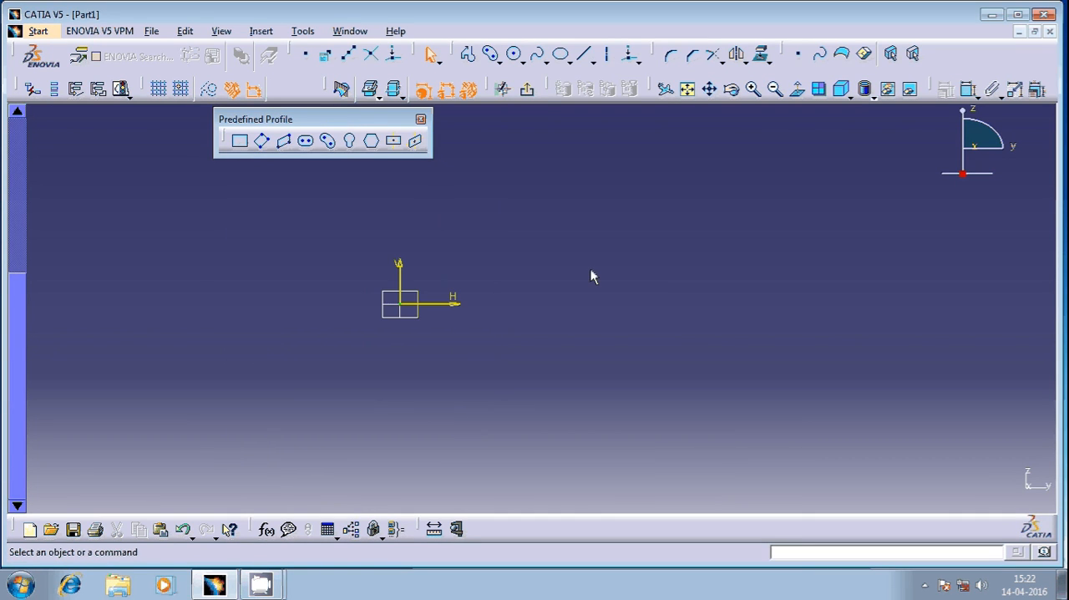
{"action": "mouse_move", "coordinate": [333, 141]}
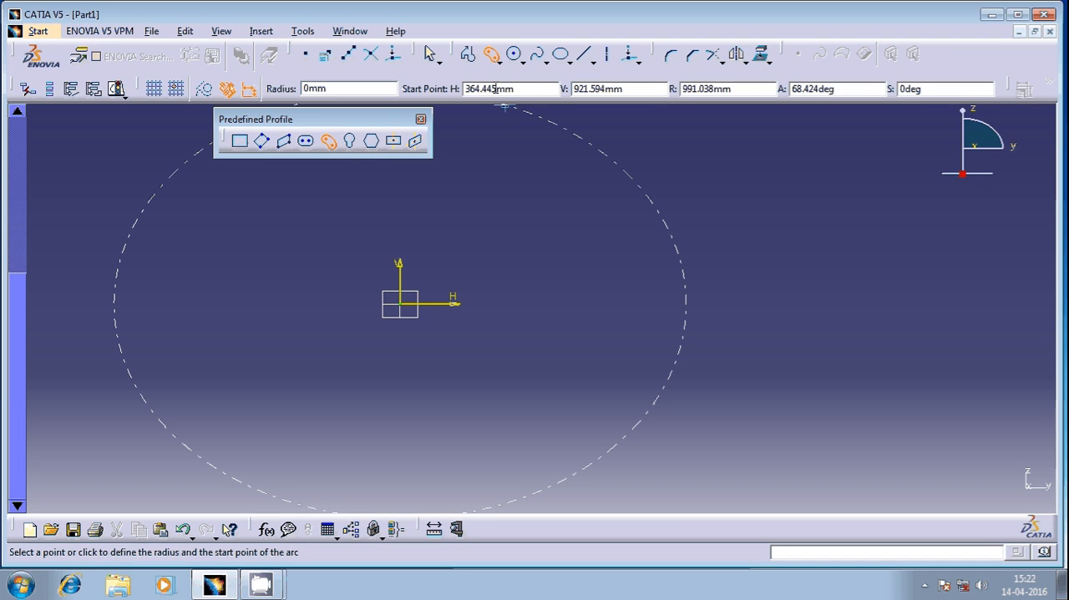
- Set the slot radius to 50 mm and place the final point completing the elongated hole
{"action": "type", "text": "50"}
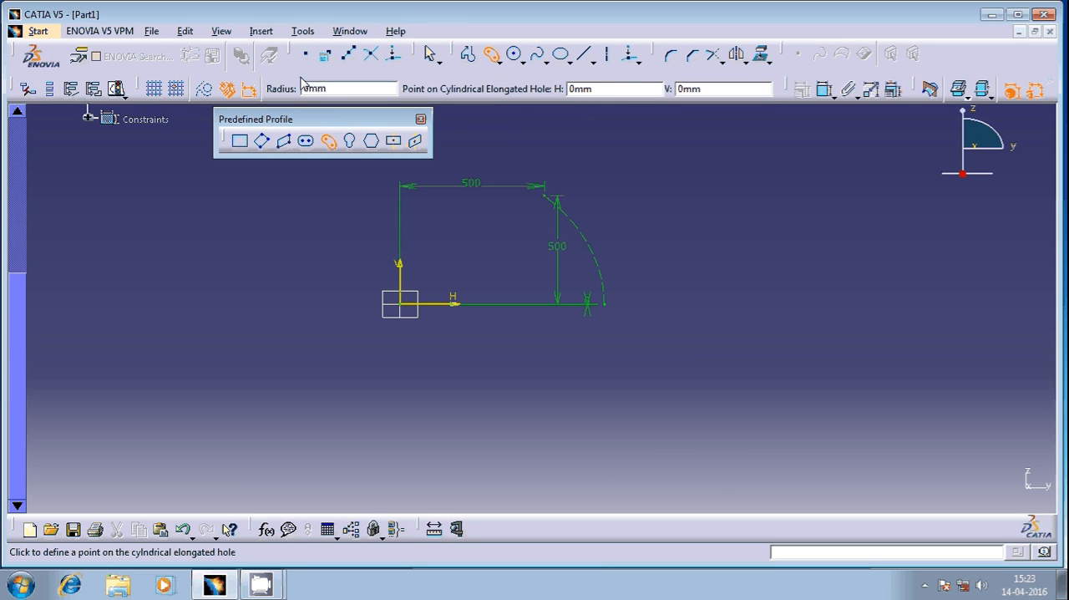
{"action": "left_click", "coordinate": [338, 89]}
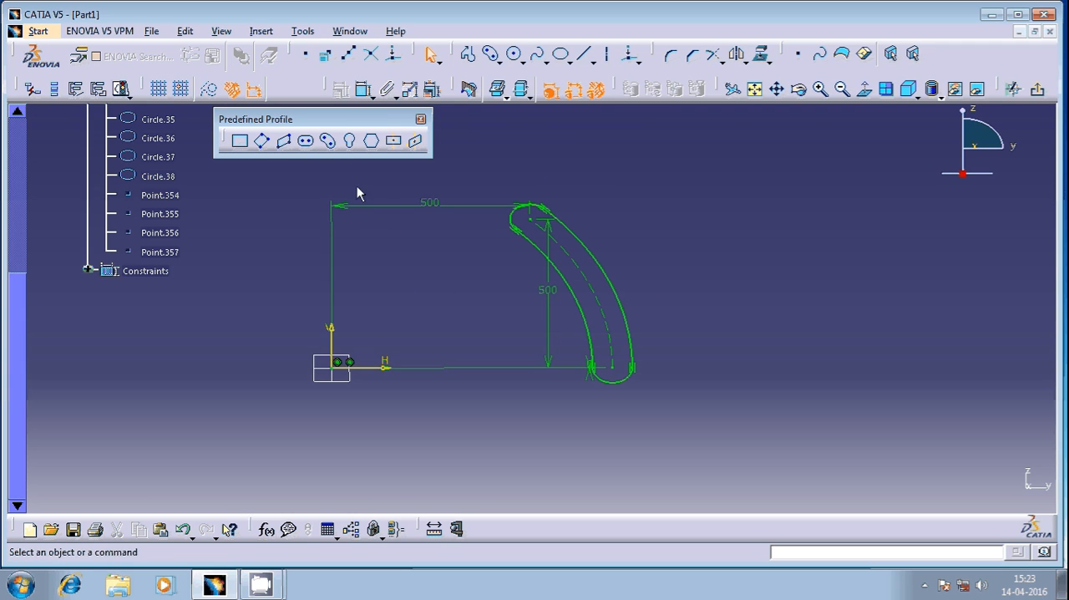
{"action": "mouse_move", "coordinate": [123, 90]}
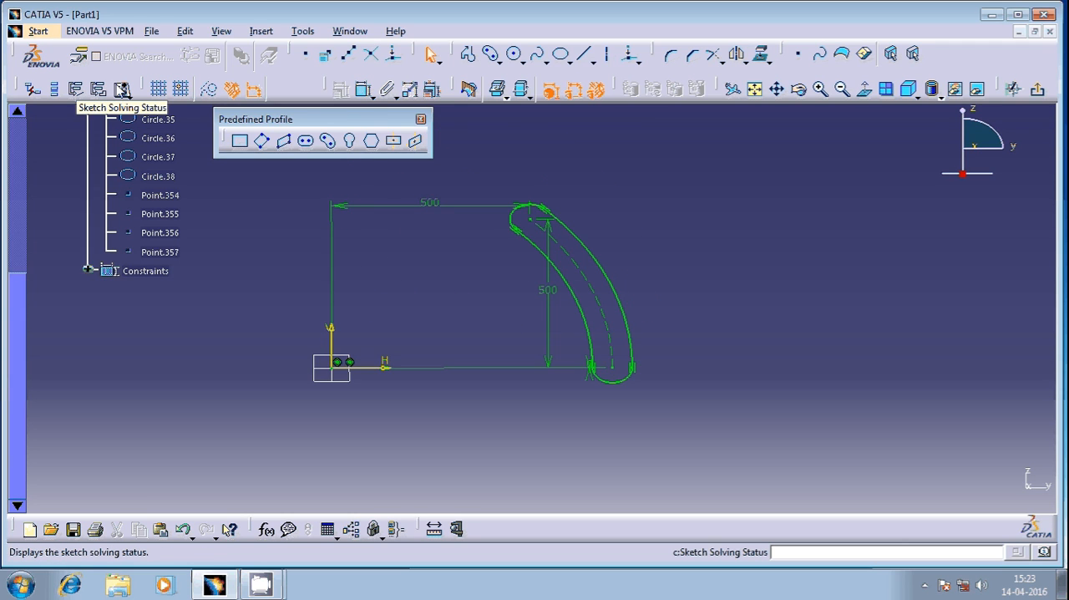
{"action": "left_click", "coordinate": [123, 91]}
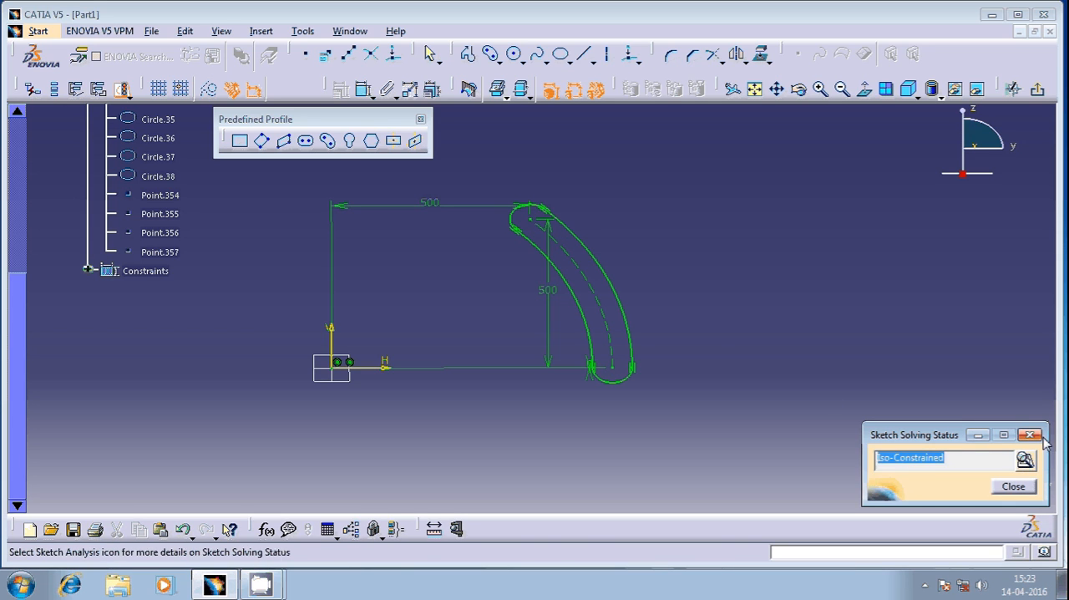
{"action": "left_click", "coordinate": [1032, 432]}
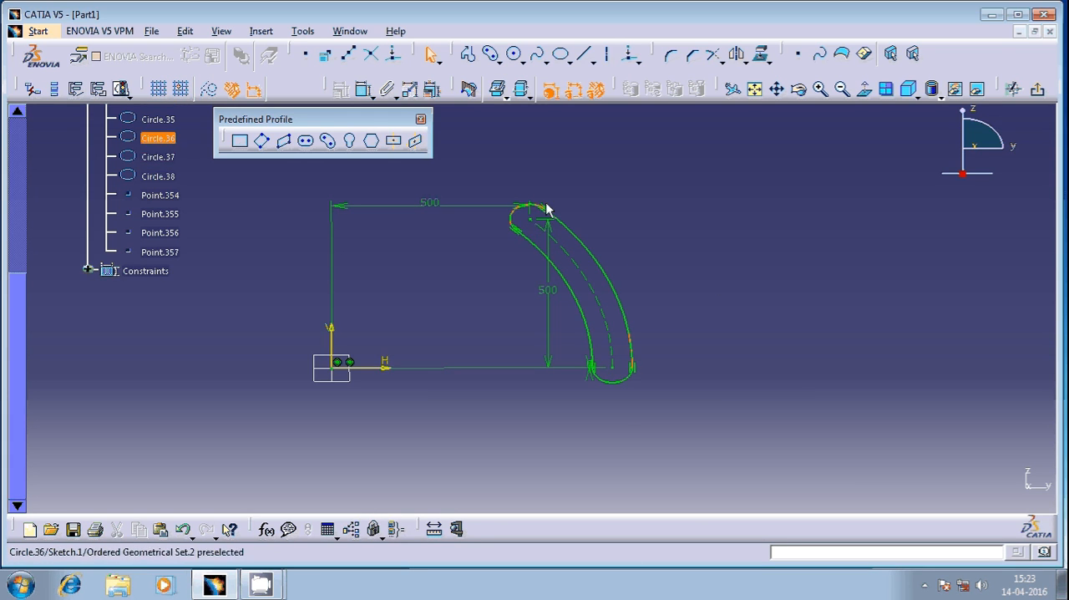
{"action": "mouse_move", "coordinate": [588, 376]}
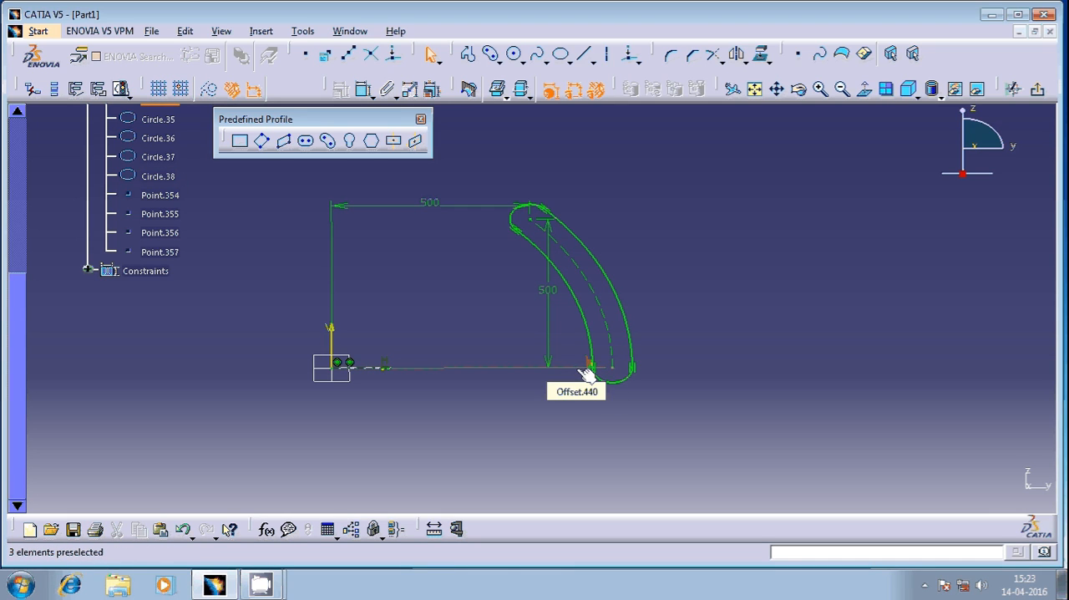